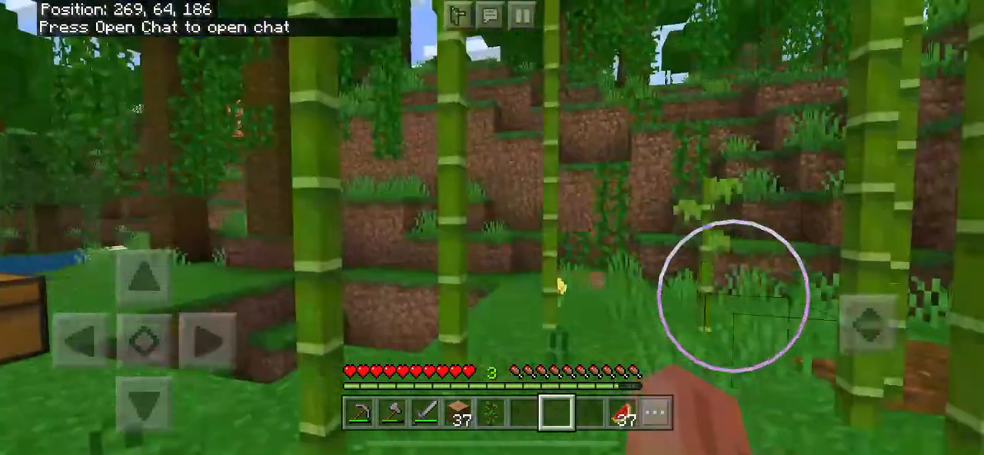
Step: Break the bamboo stalk ahead on the way to the large chest
click(390, 413)
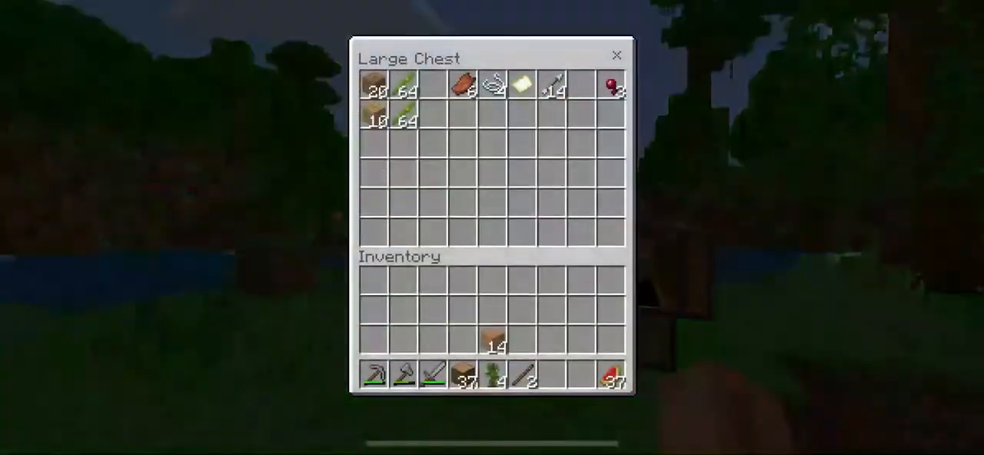
Step: Move the hotbar bamboo and sticks into the large chest, then close it
click(615, 55)
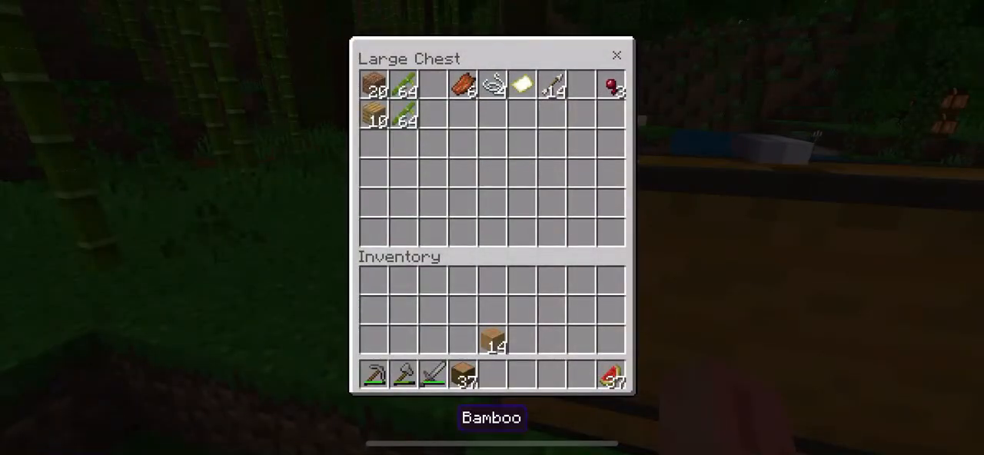
click(615, 55)
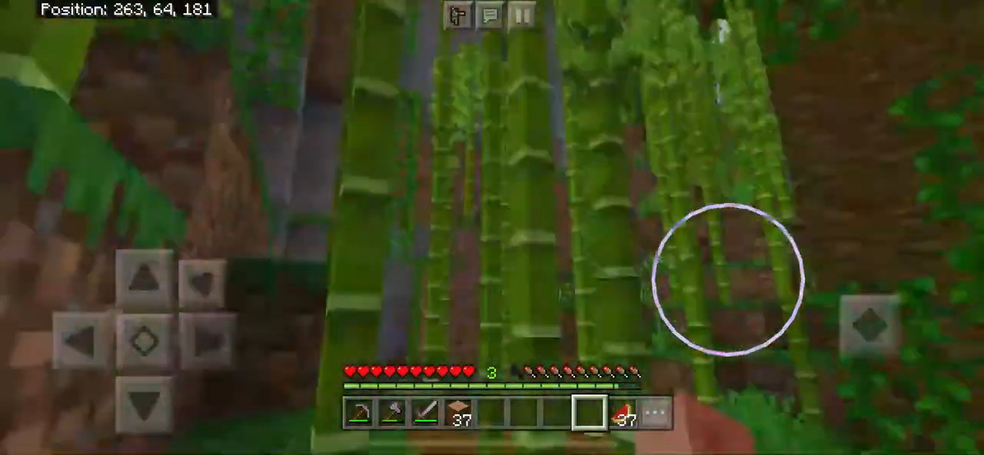
Step: Break bamboo stalks to collect about 20 bamboo
click(392, 414)
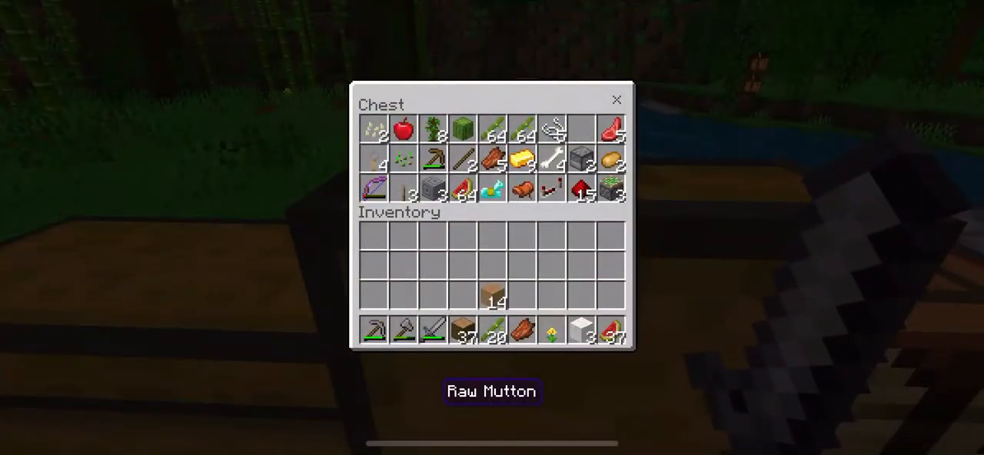
Step: Close the supply chest and craft yellow dye from the dandelion
click(615, 99)
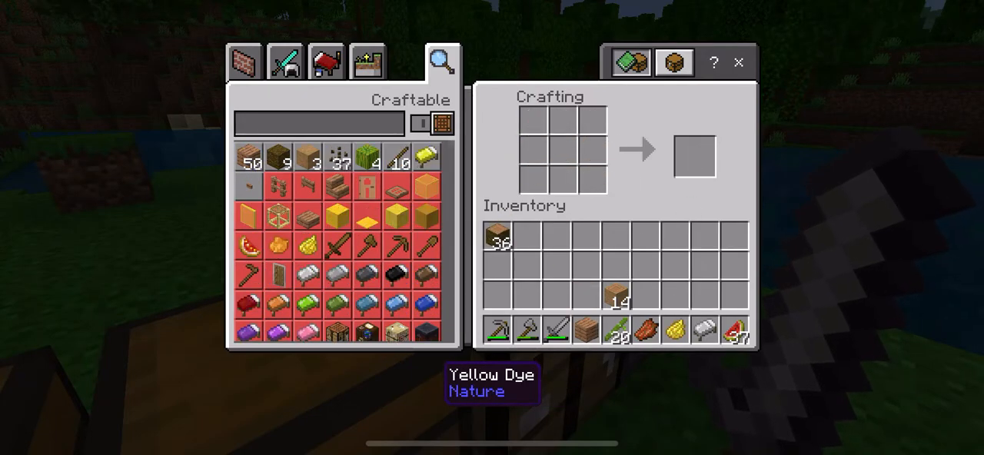
click(737, 62)
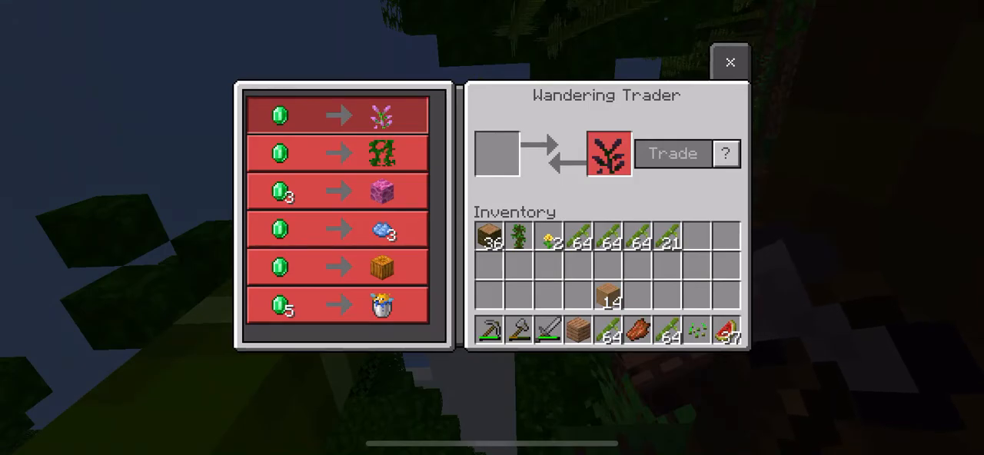
Step: Browse the Wandering Trader's offer list, then leave without trading
click(730, 62)
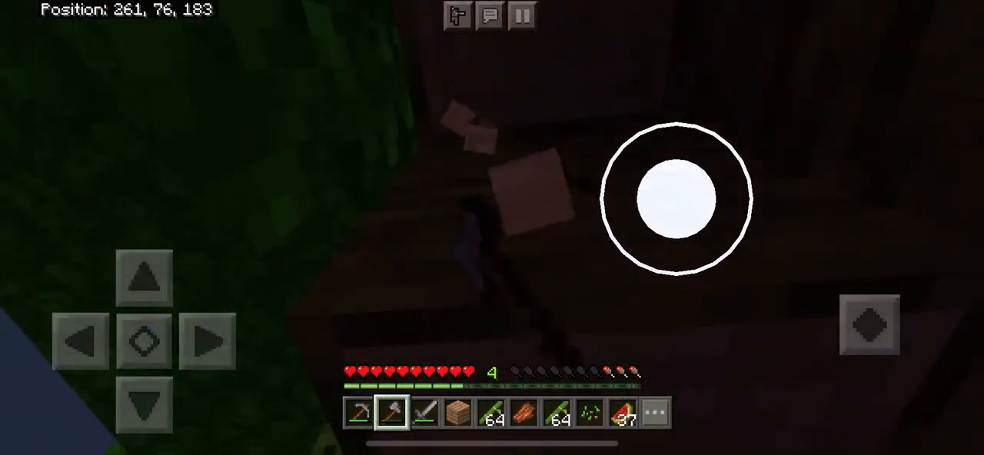
Step: Turn toward the dark jungle wood blocks and chop them with the axe
drag(676, 198, 623, 192)
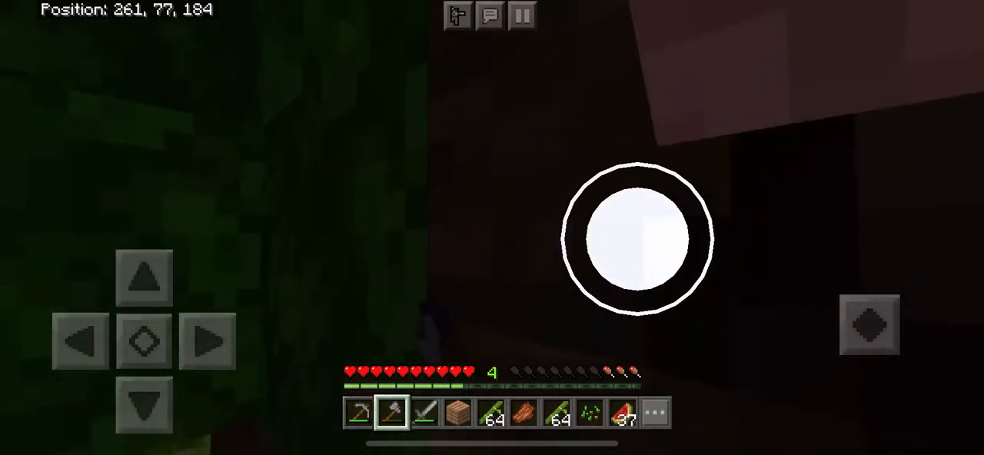
drag(637, 236, 636, 207)
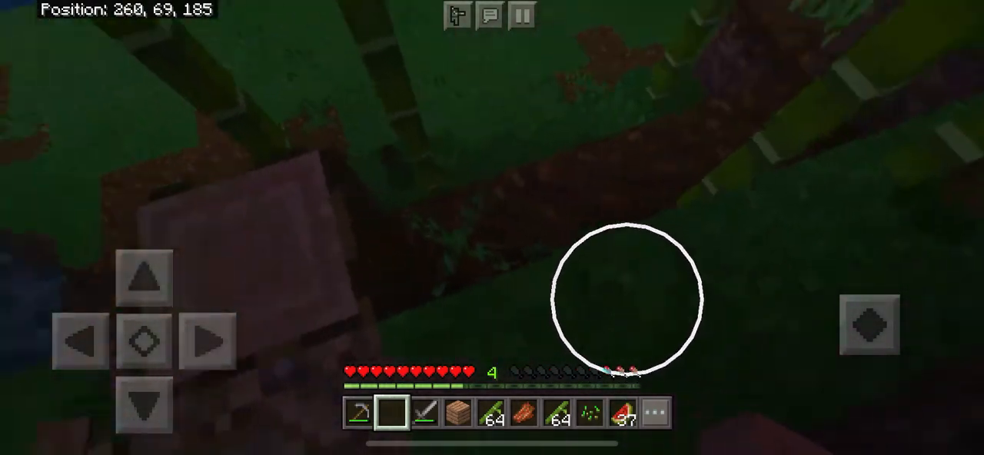
Step: Drop down from the trees to the bamboo-covered jungle floor
click(425, 413)
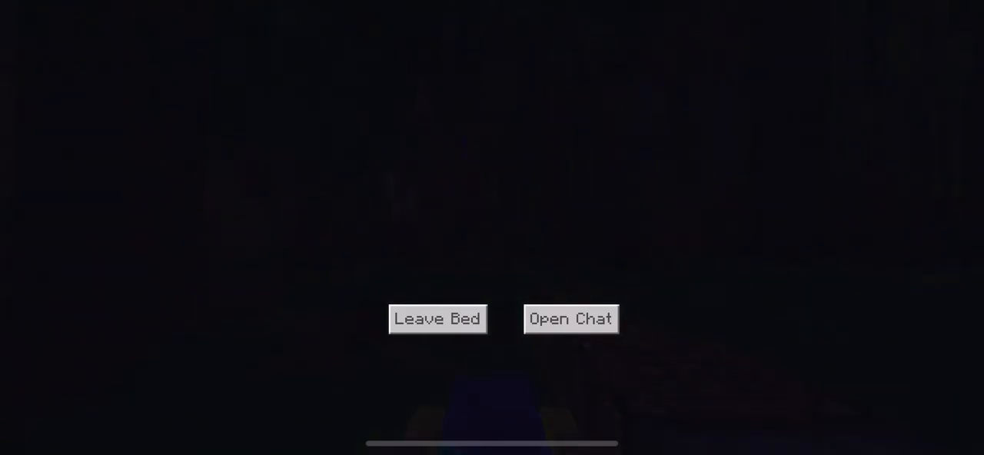
Step: Sleep in the yellow bed by the river until dawn, setting respawn there
click(436, 318)
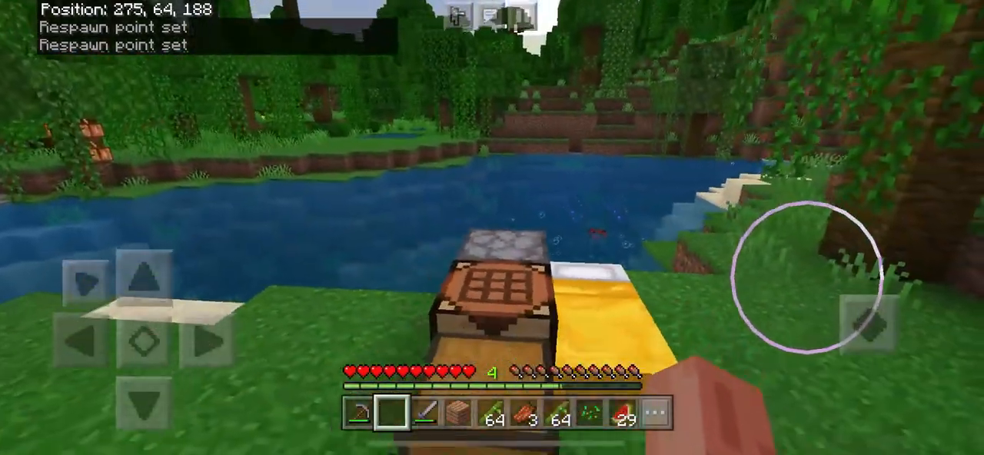